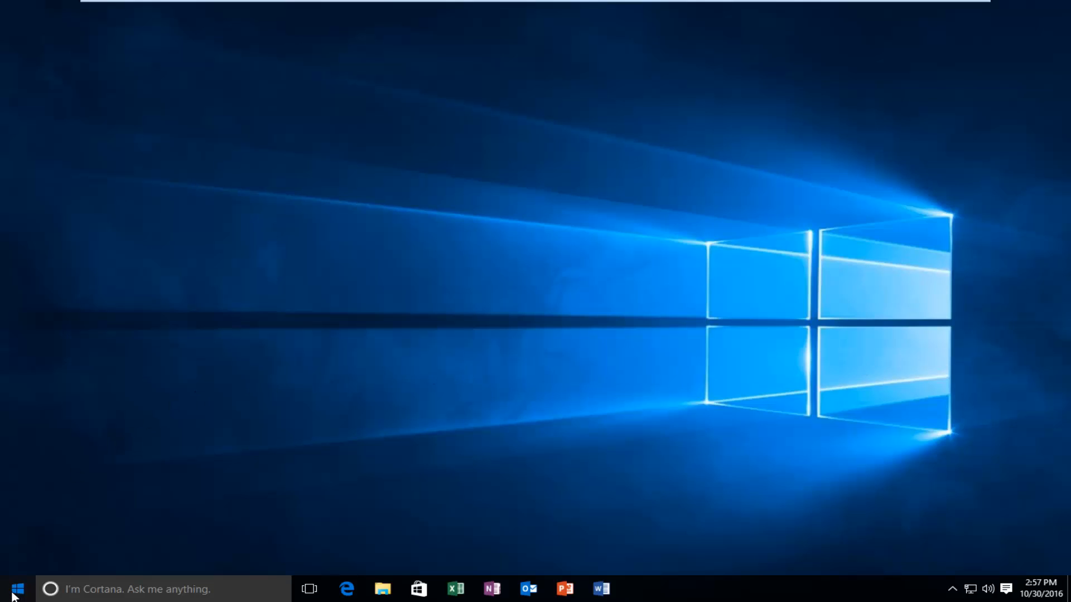
Launch the Windows Settings app from the Start menu.
left_click(16, 589)
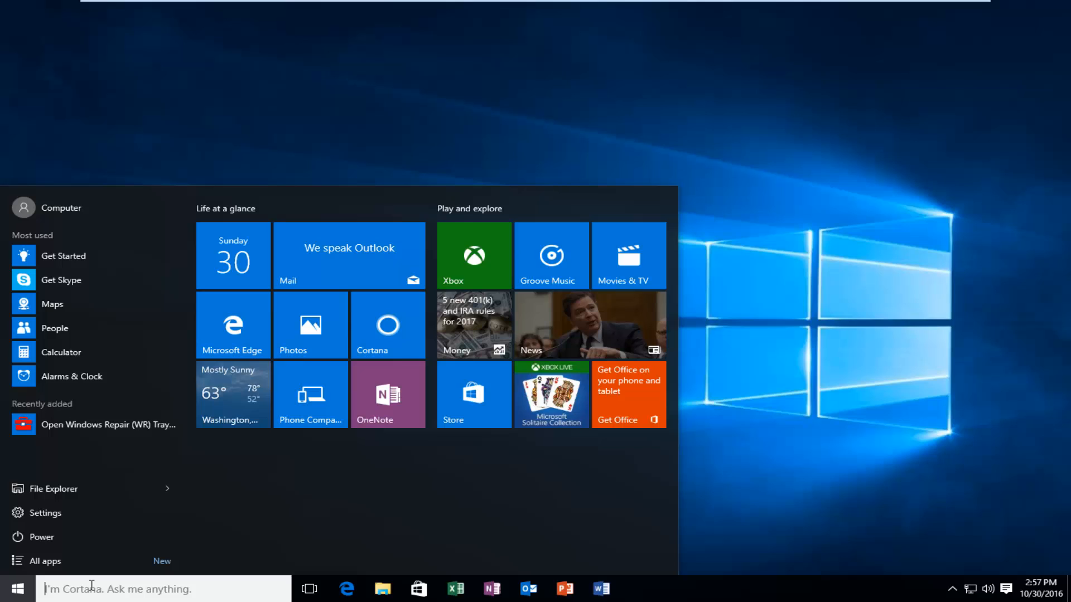
mouse_move(46, 513)
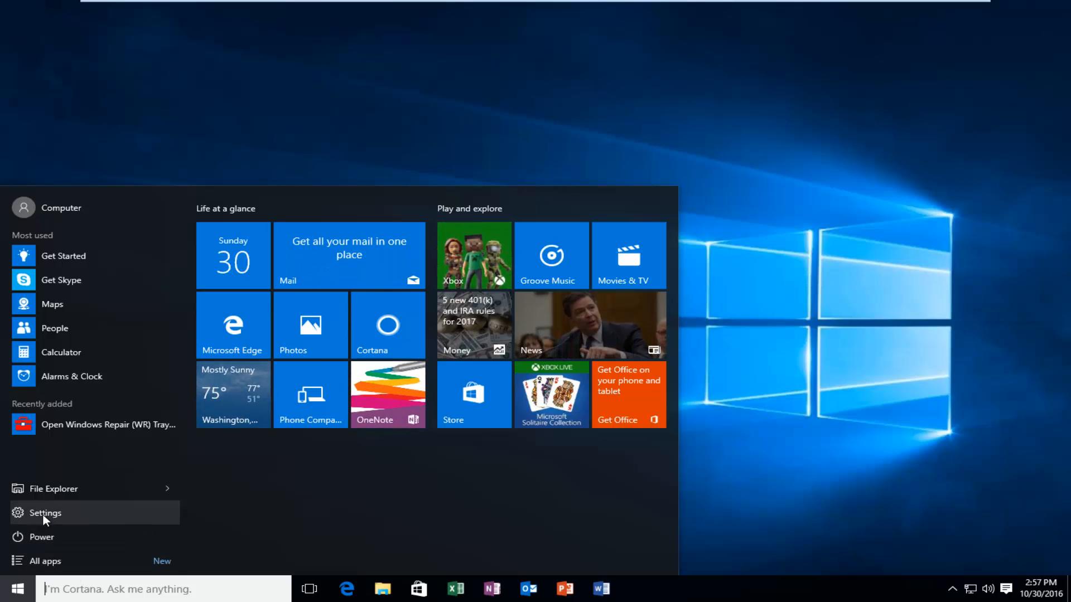
left_click(45, 514)
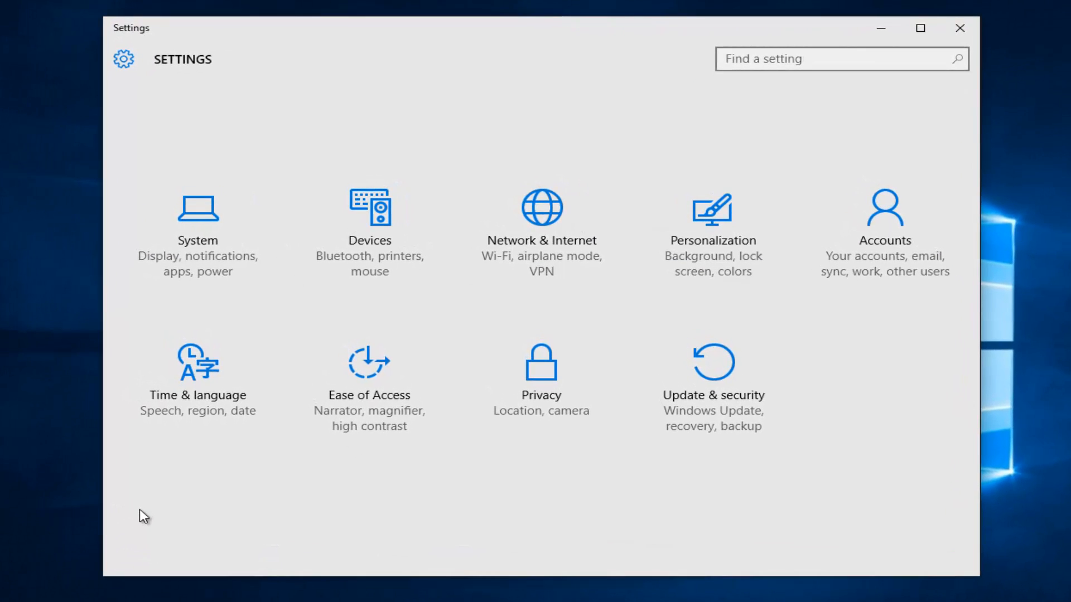
mouse_move(185, 134)
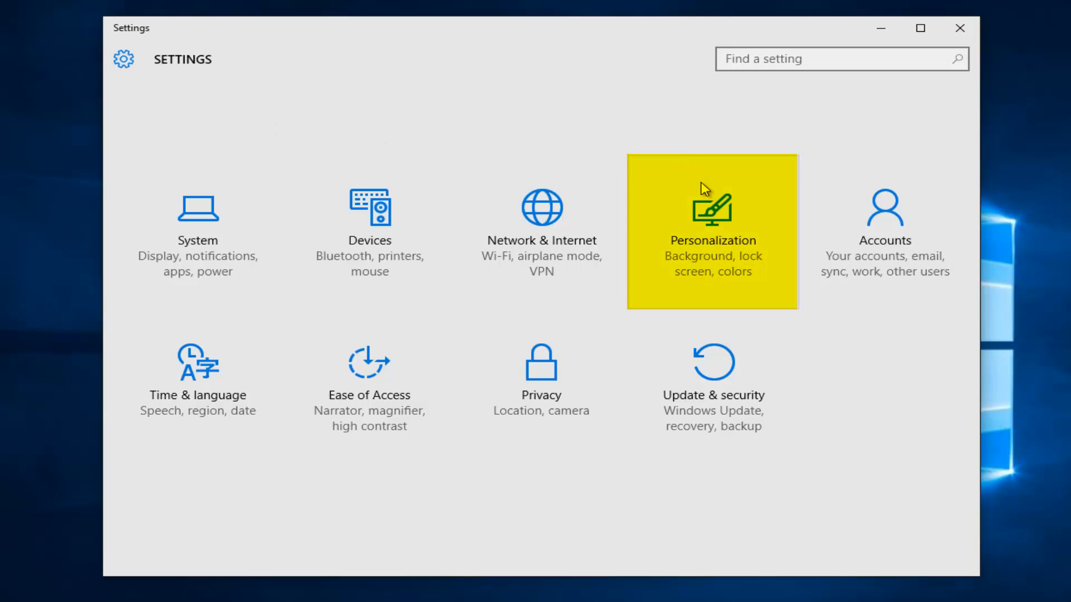
mouse_move(884, 235)
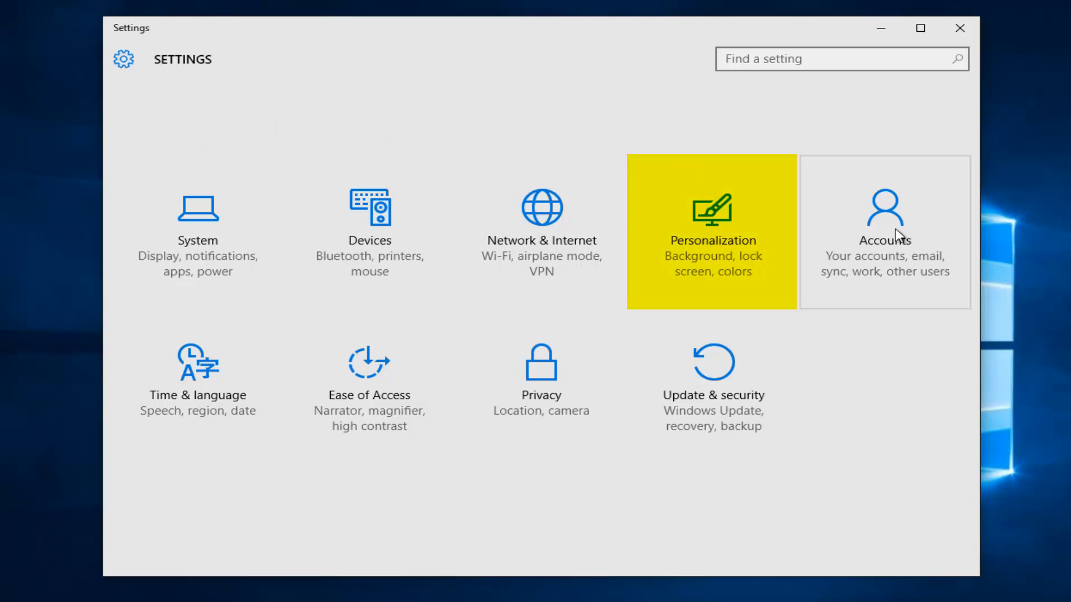
mouse_move(692, 228)
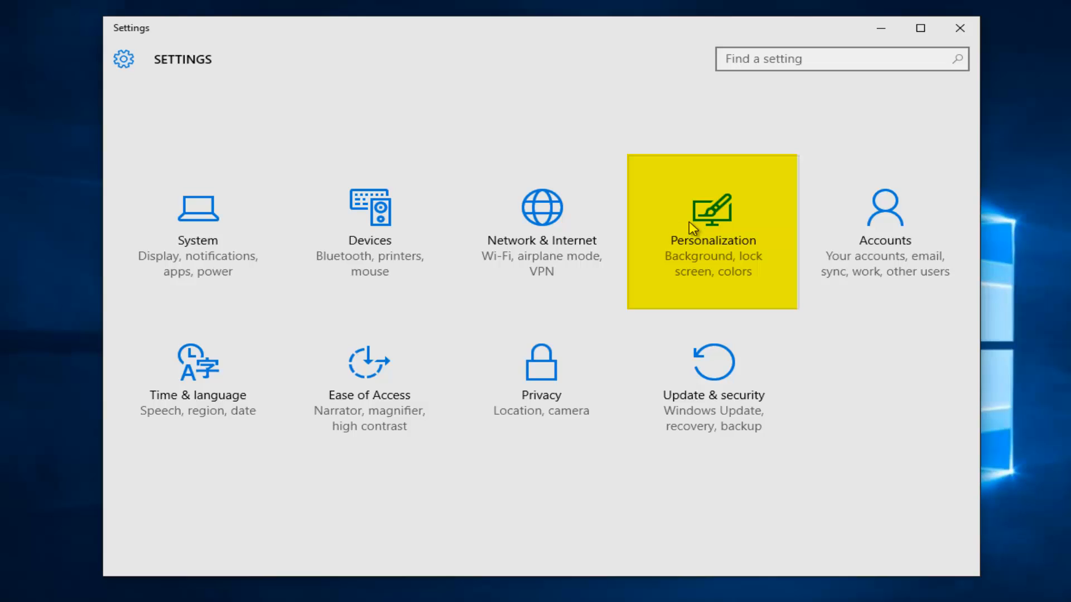
Go to the Personalization category to show its Background page.
left_click(711, 232)
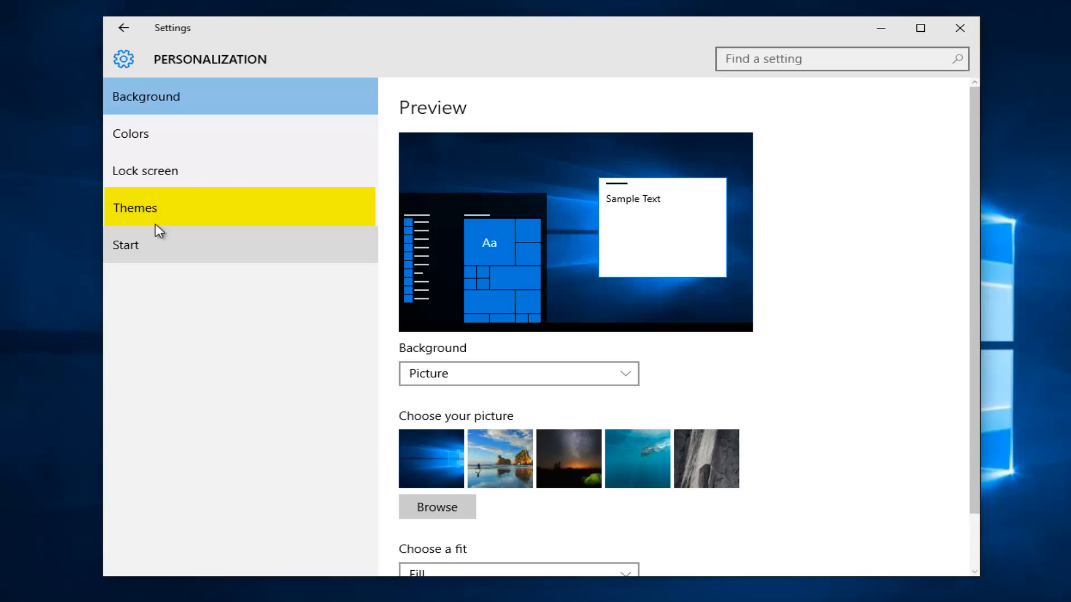
Switch to the Themes section of Personalization to reveal the Desktop icon settings link.
left_click(164, 208)
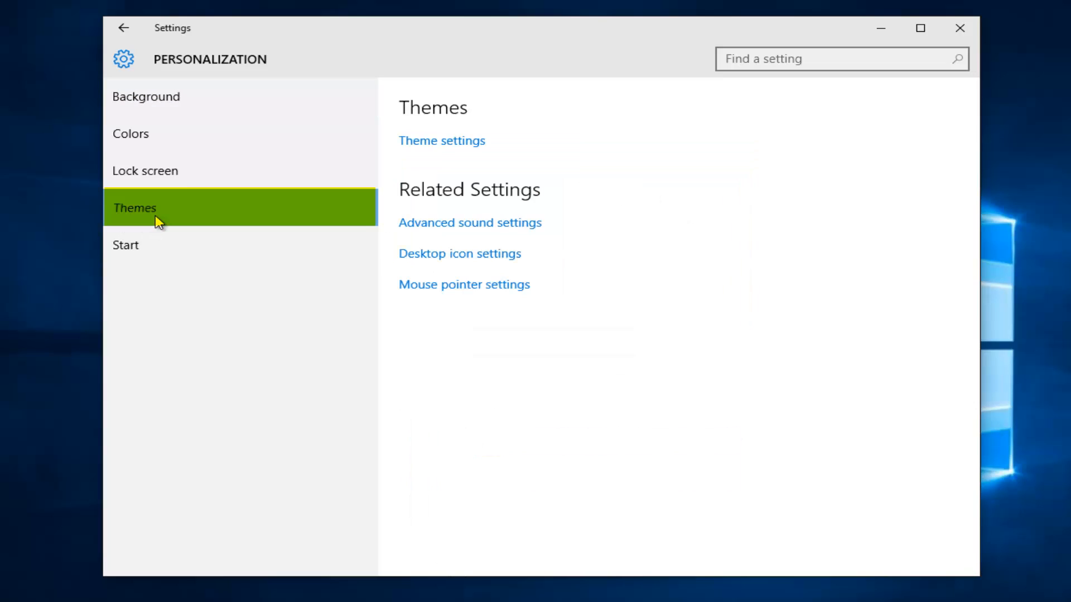
mouse_move(264, 221)
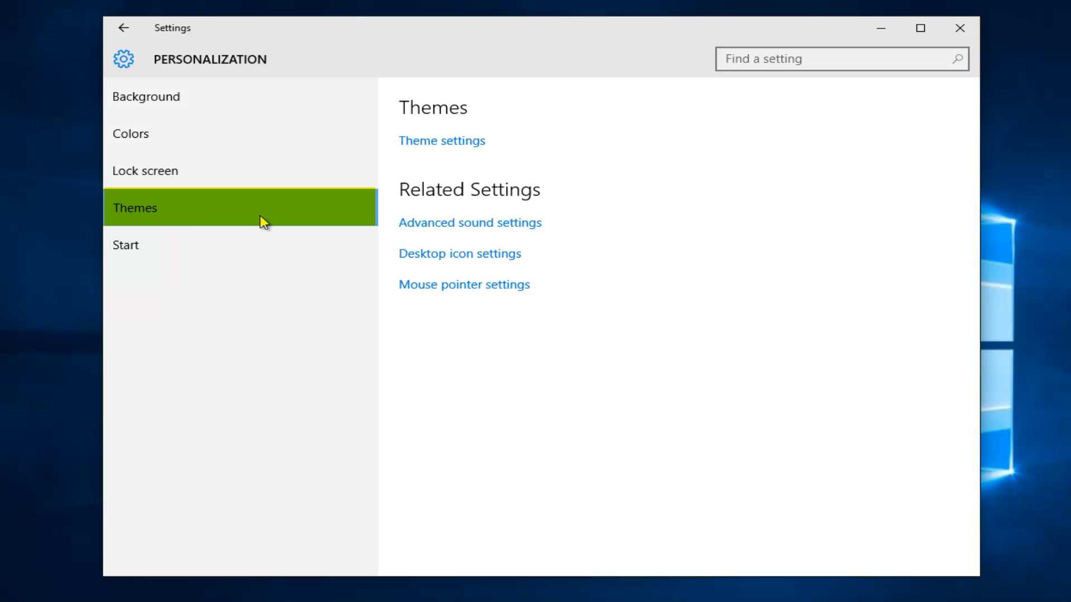
mouse_move(495, 208)
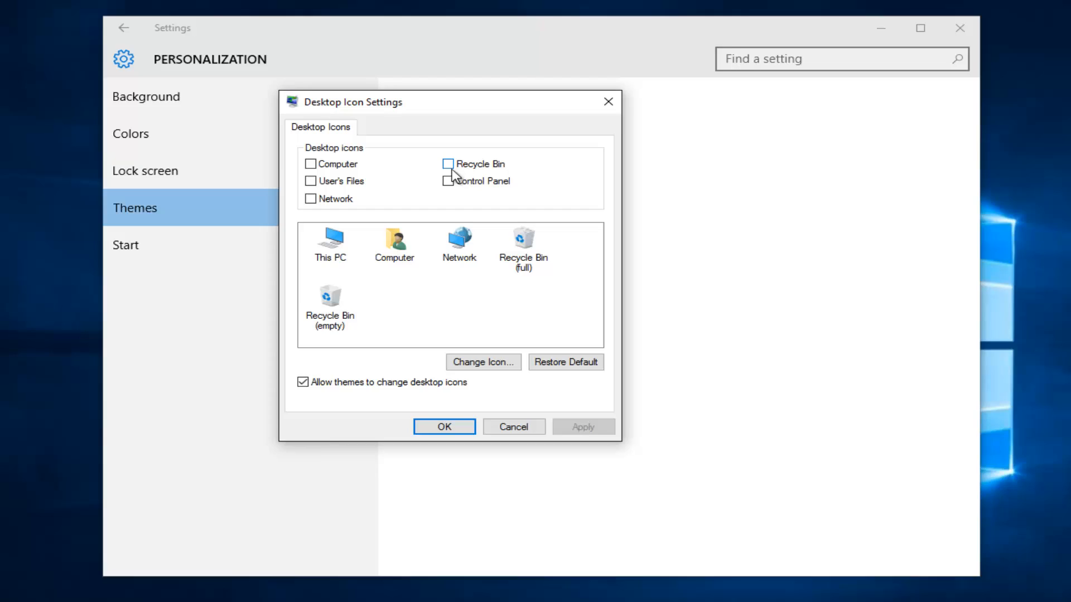
Turn on the Recycle Bin checkbox in Desktop Icon Settings.
left_click(448, 164)
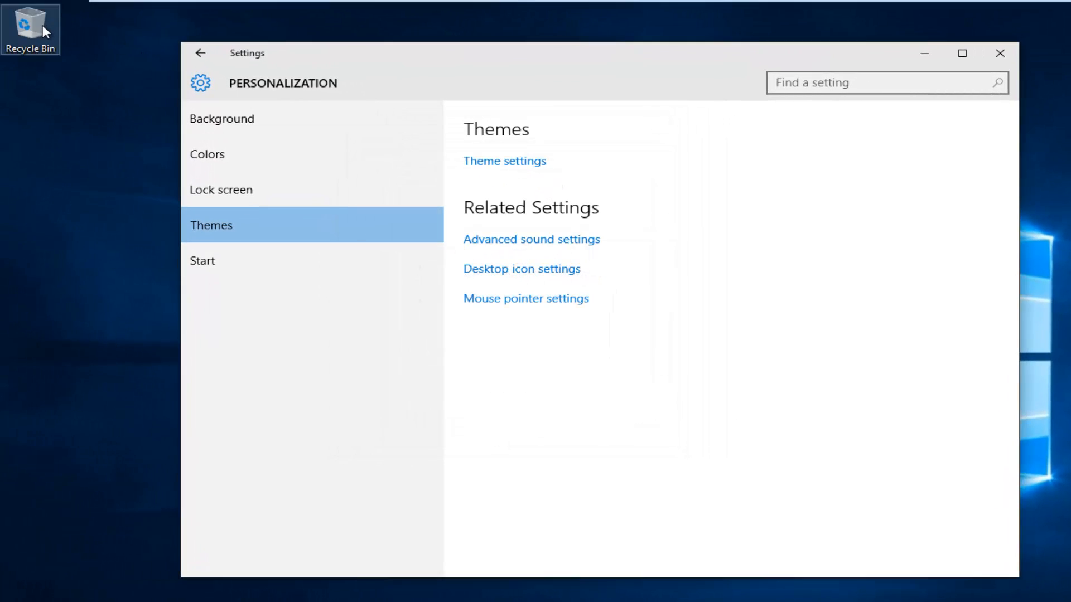
mouse_move(123, 106)
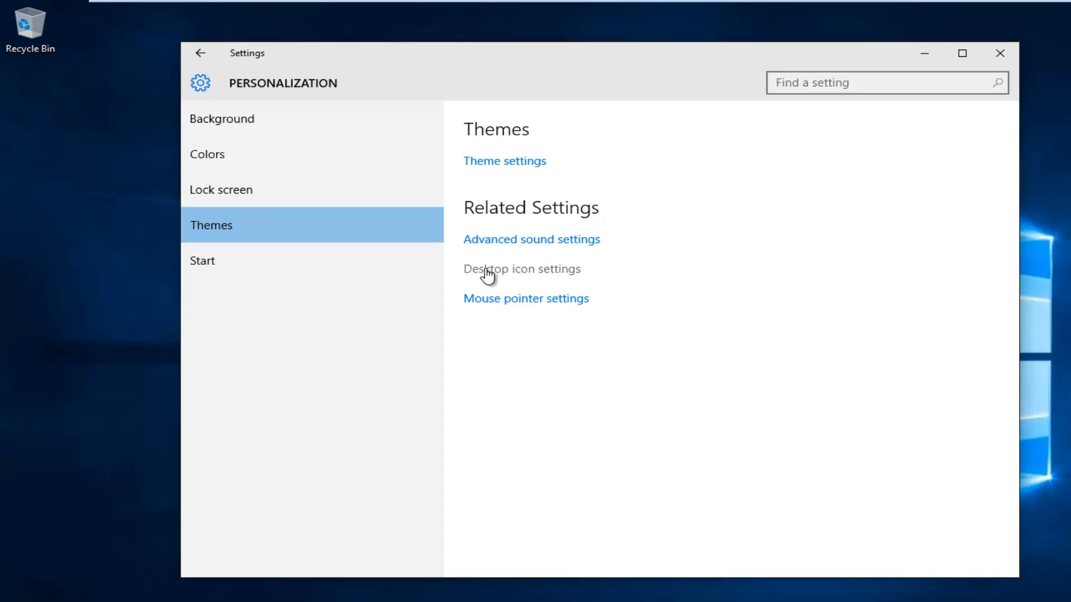
Enable the Recycle Bin icon in Desktop Icon Settings, confirm, and close Settings.
left_click(522, 268)
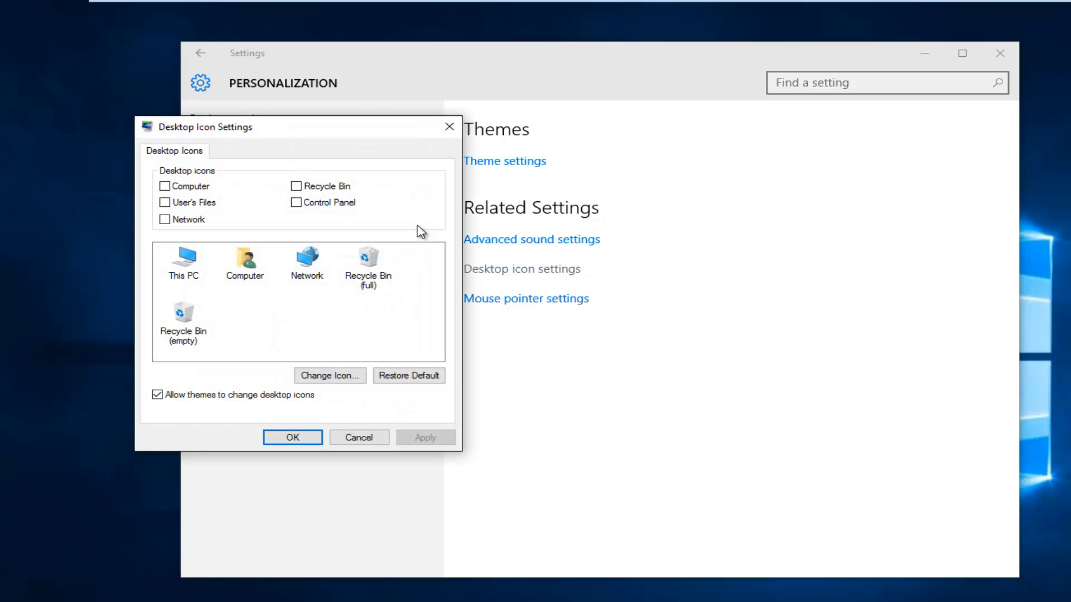
left_click(295, 186)
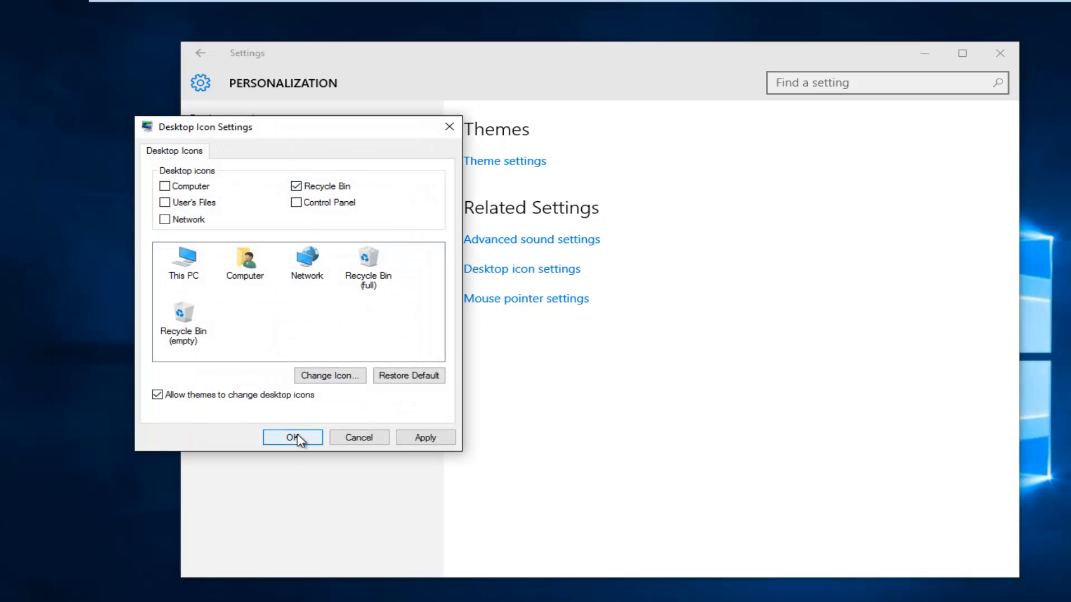
left_click(292, 438)
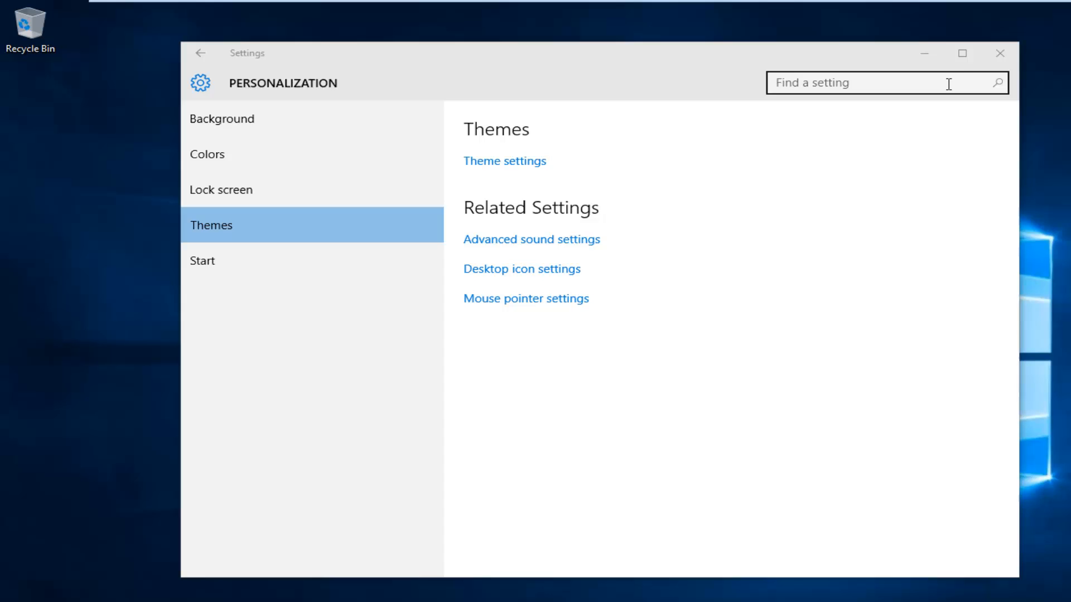
mouse_move(1000, 54)
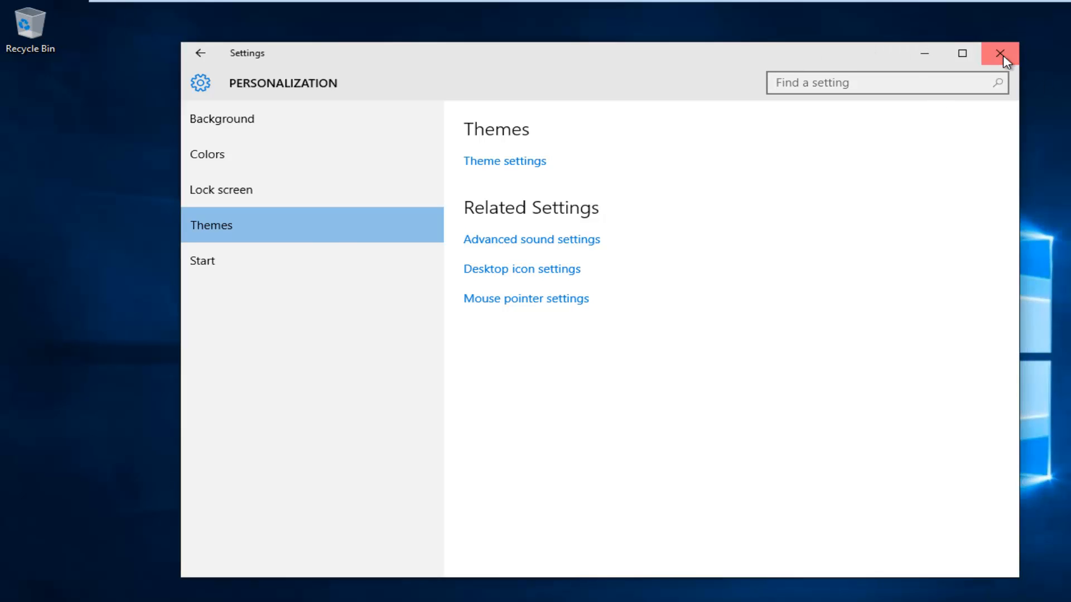
left_click(1001, 53)
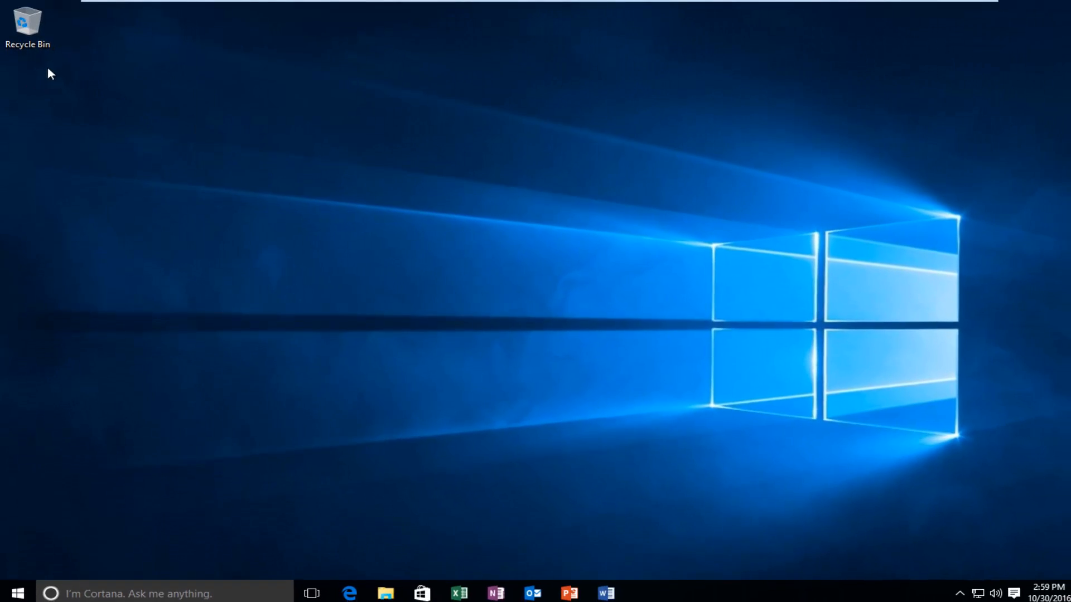